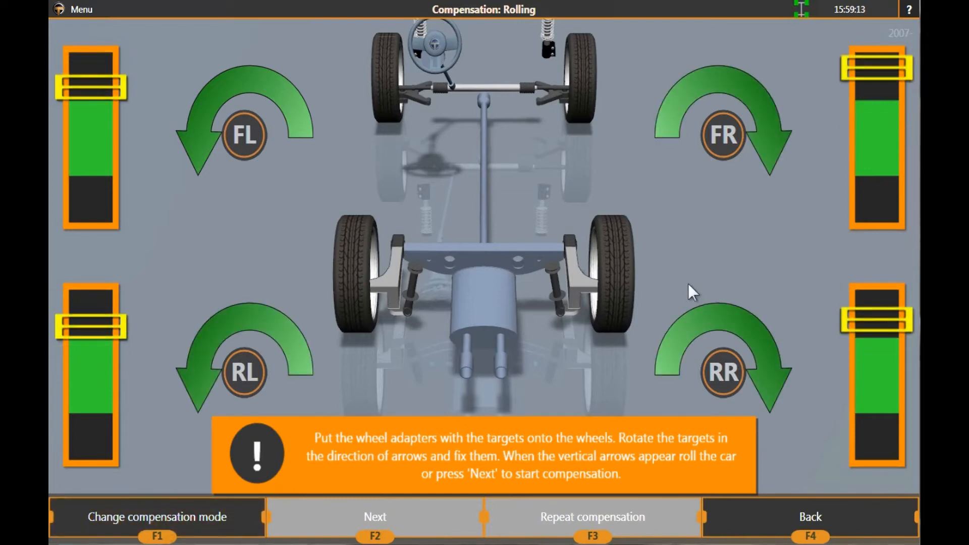
pyautogui.moveTo(402, 228)
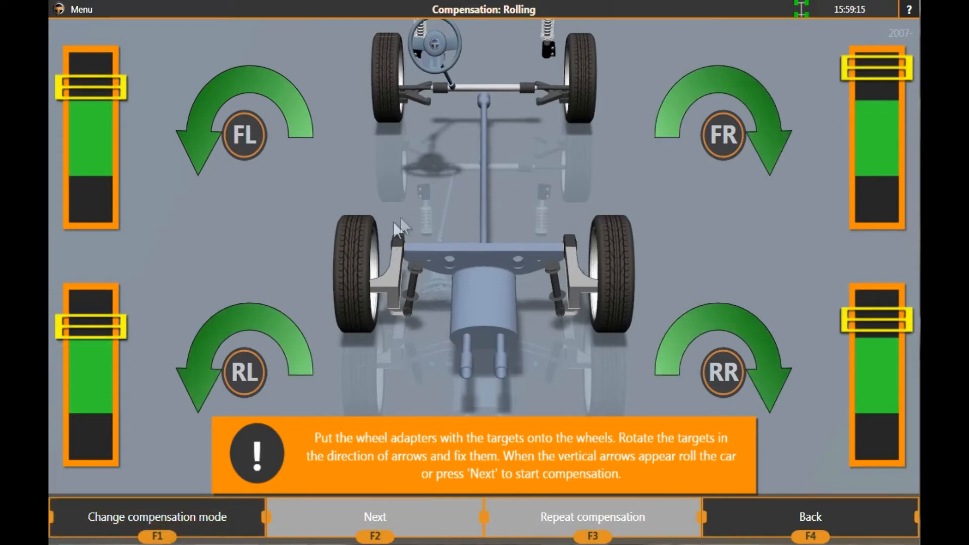
pyautogui.moveTo(117, 491)
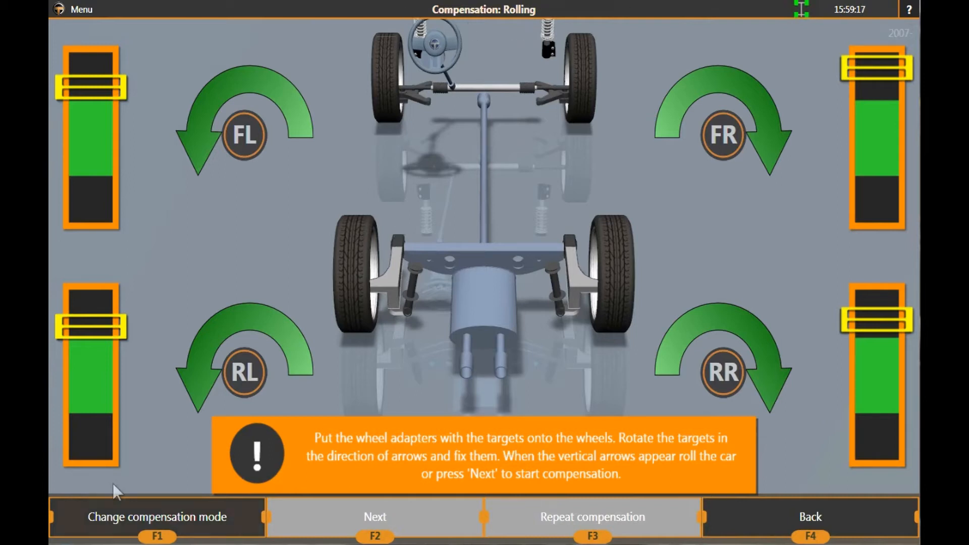
pyautogui.moveTo(259, 529)
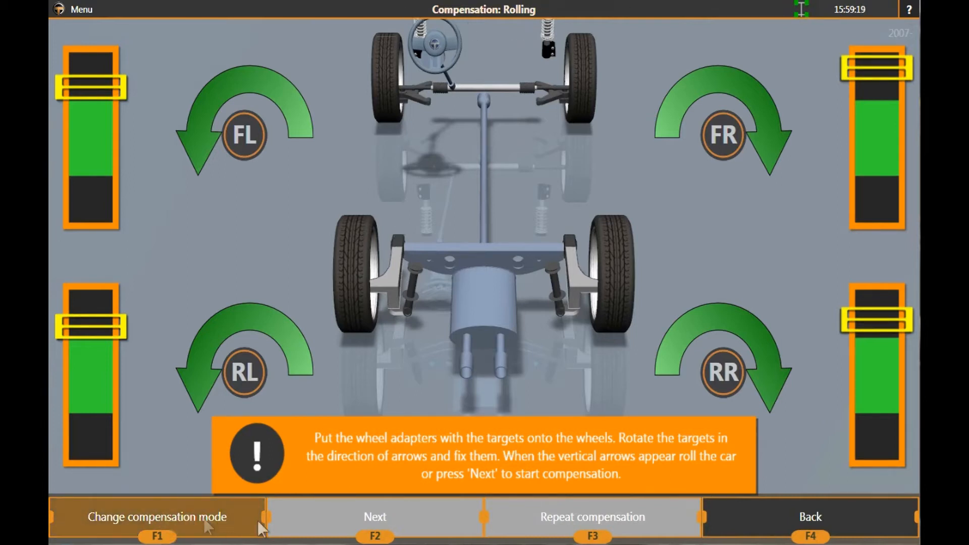
pyautogui.moveTo(225, 523)
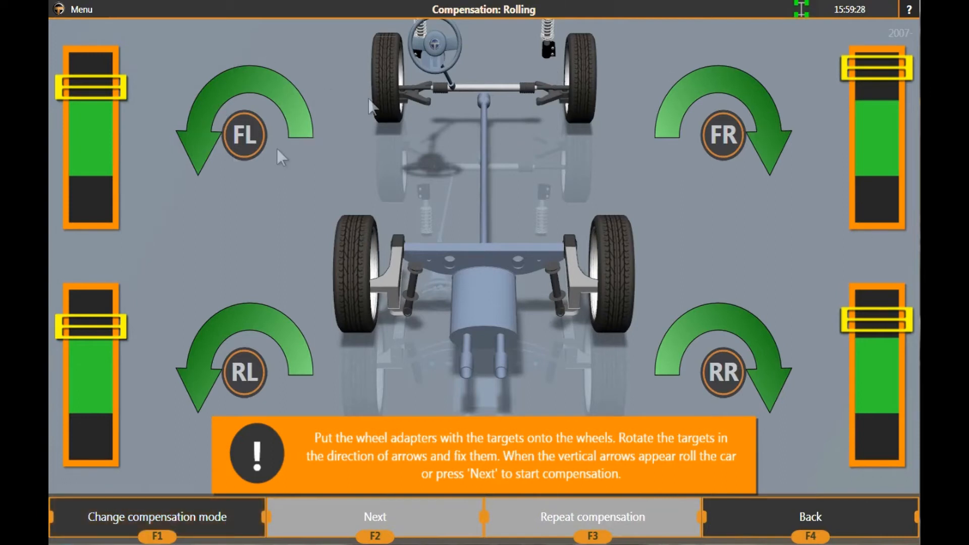
pyautogui.moveTo(173, 170)
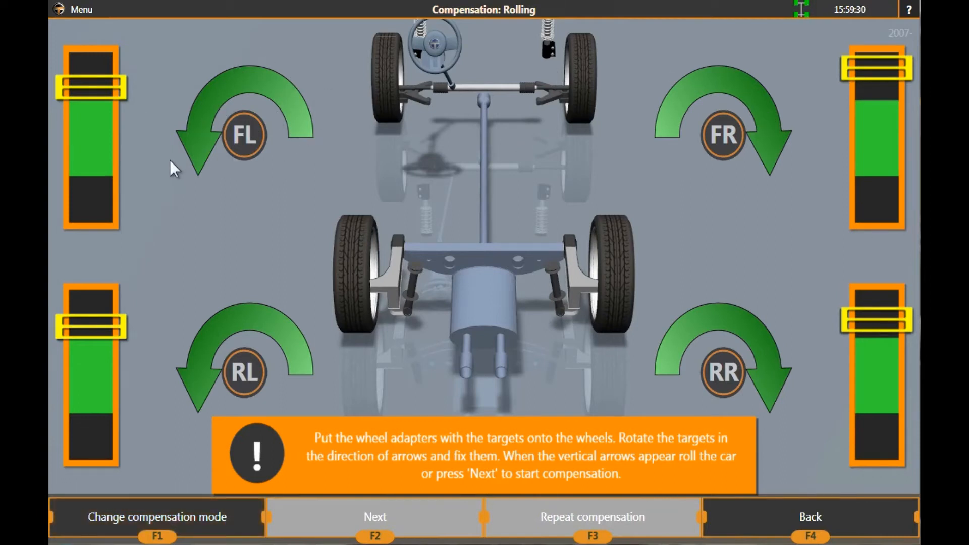